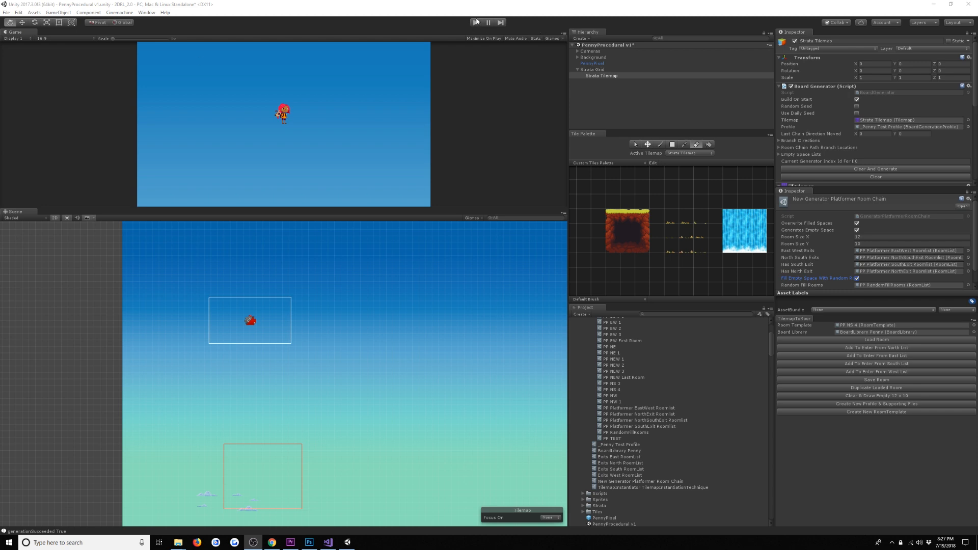
Enter Play mode so the Board Generator builds a waterfall platformer level.
click(476, 22)
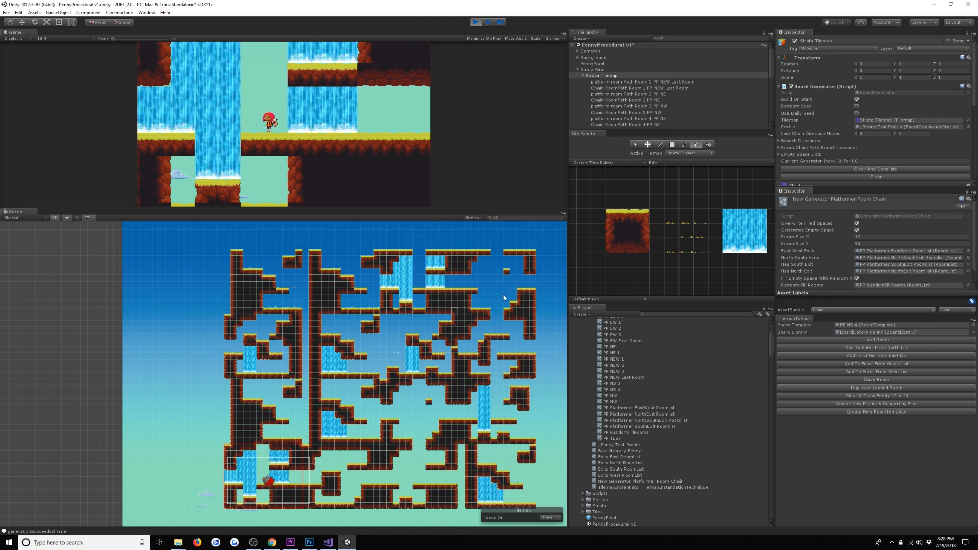
mouse_move(390, 356)
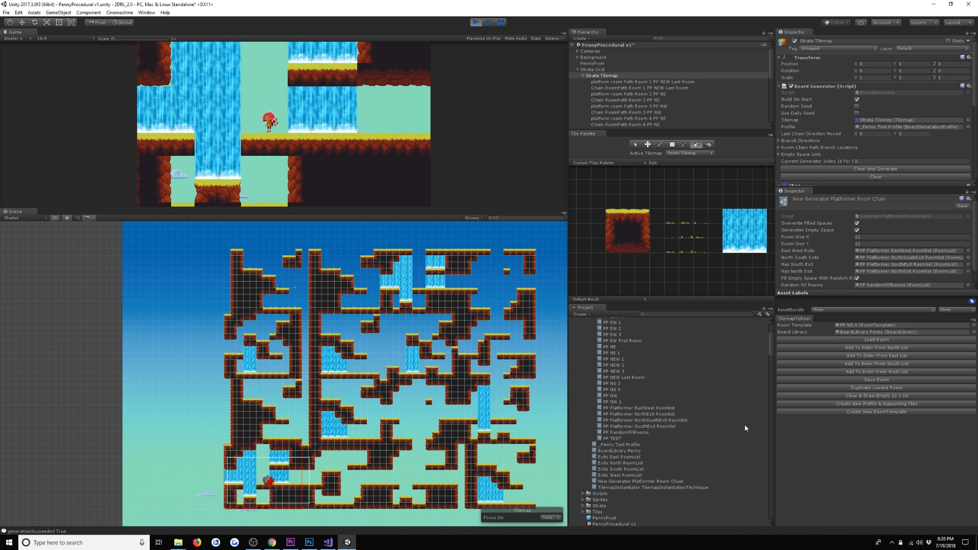
mouse_move(790, 419)
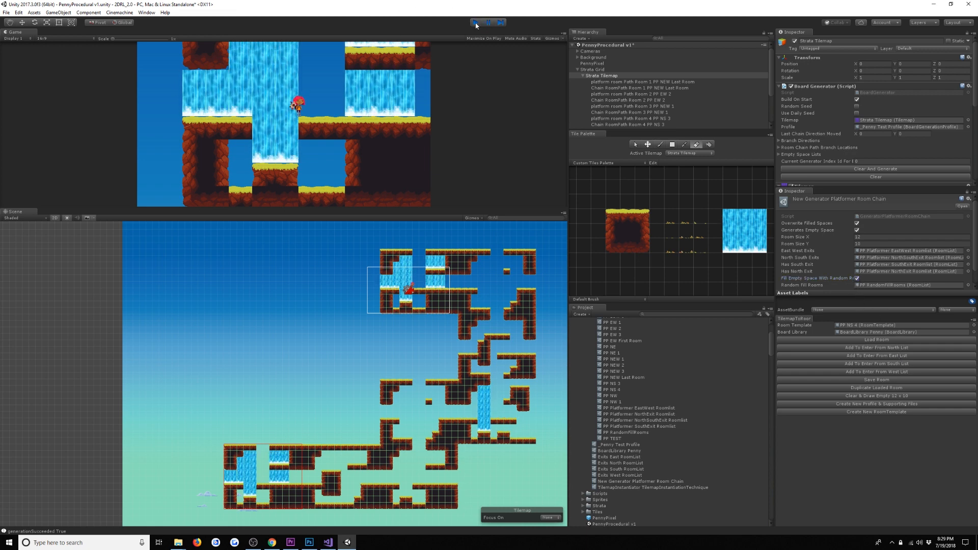
Stop and rerun Play mode for a new level, then stop to clear the board.
click(475, 23)
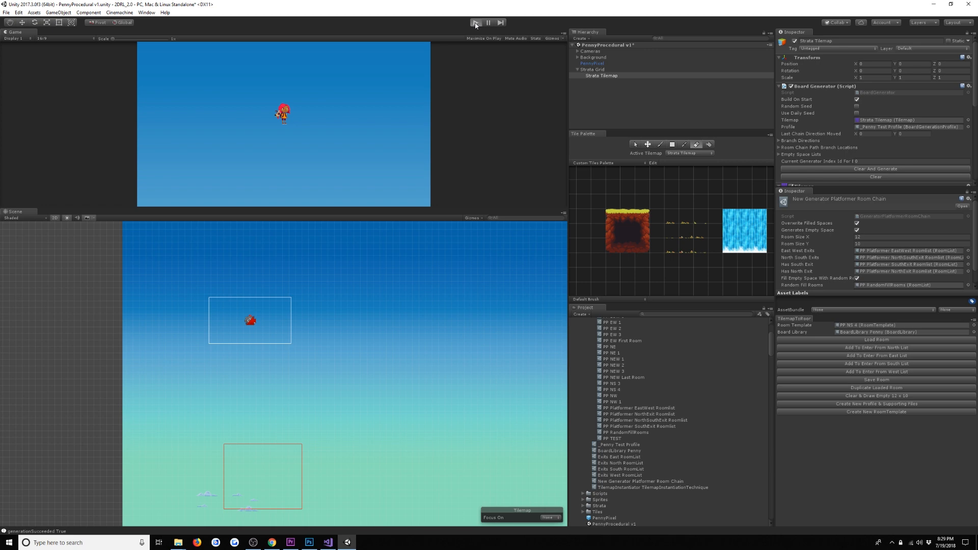
click(475, 22)
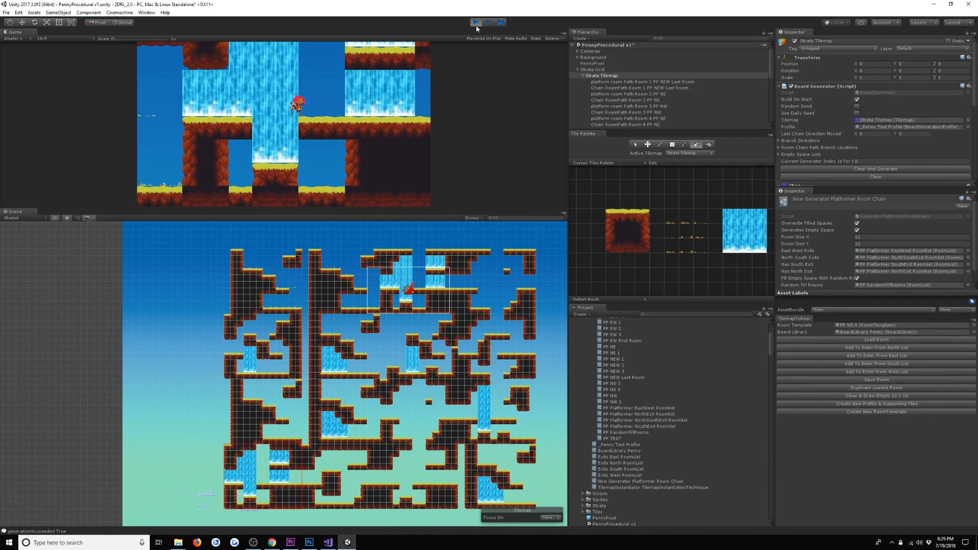
click(474, 23)
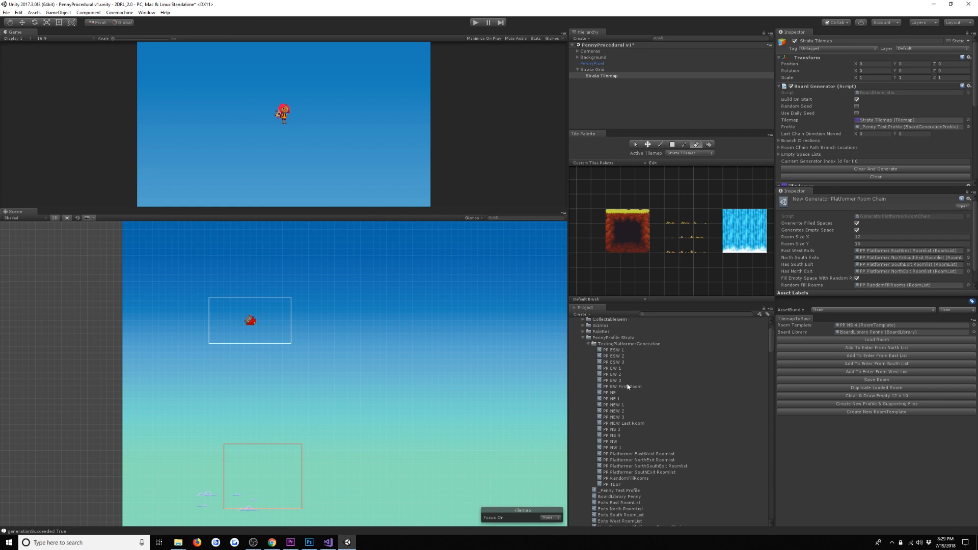
Load the PP Exit First Room template and save the room back to it.
click(901, 325)
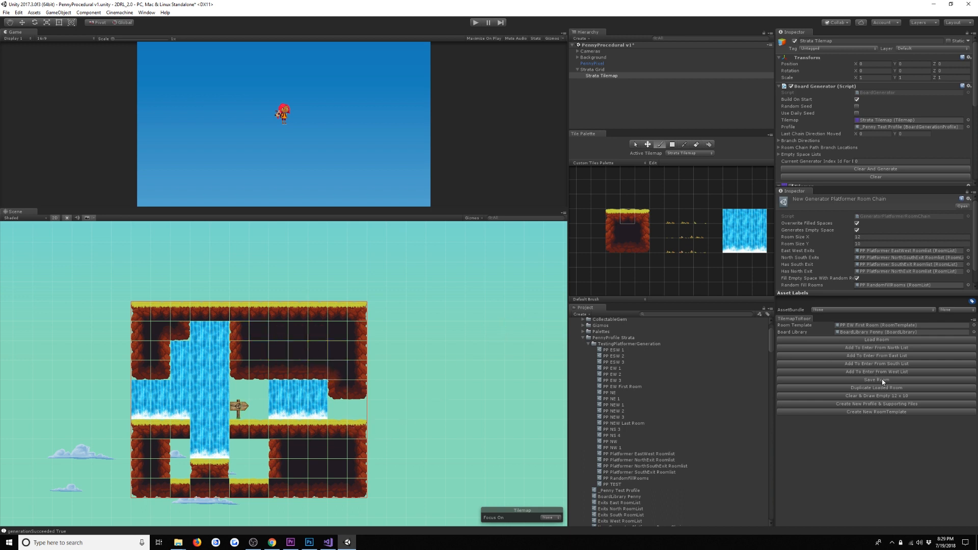
click(876, 380)
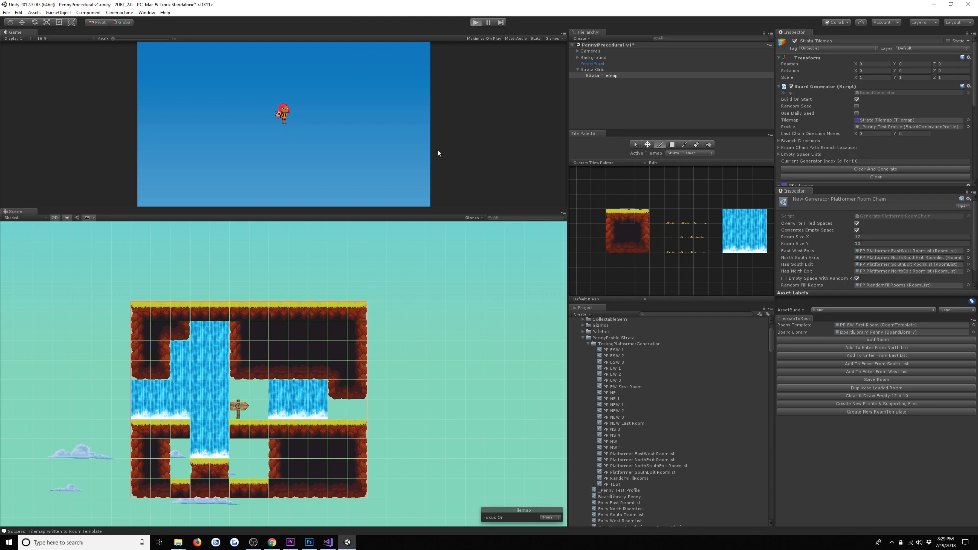
Enter Play mode to generate a fresh level using the exit first room template.
click(875, 169)
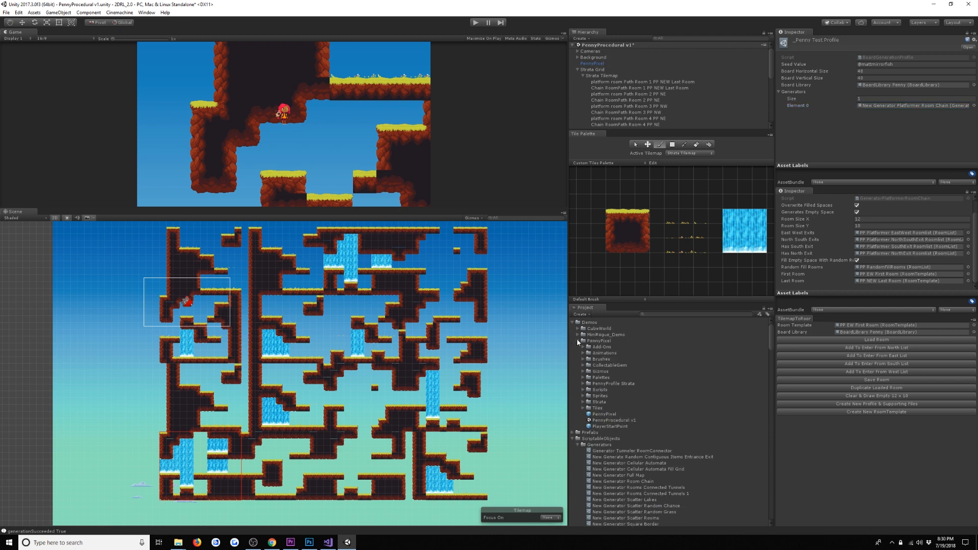
Open the MiniRogue_v2 scene from the Demos > MiniRogue_Demo folder.
click(577, 341)
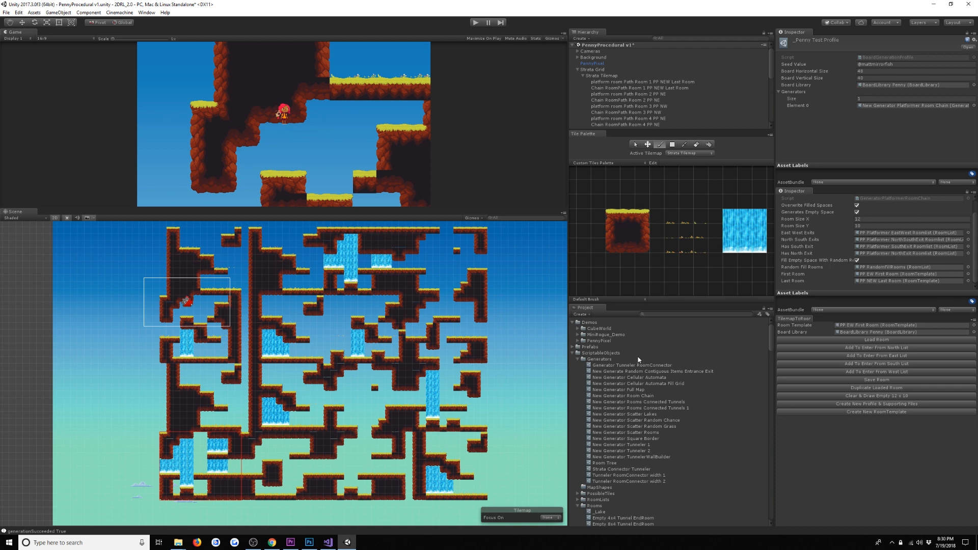
mouse_move(574, 340)
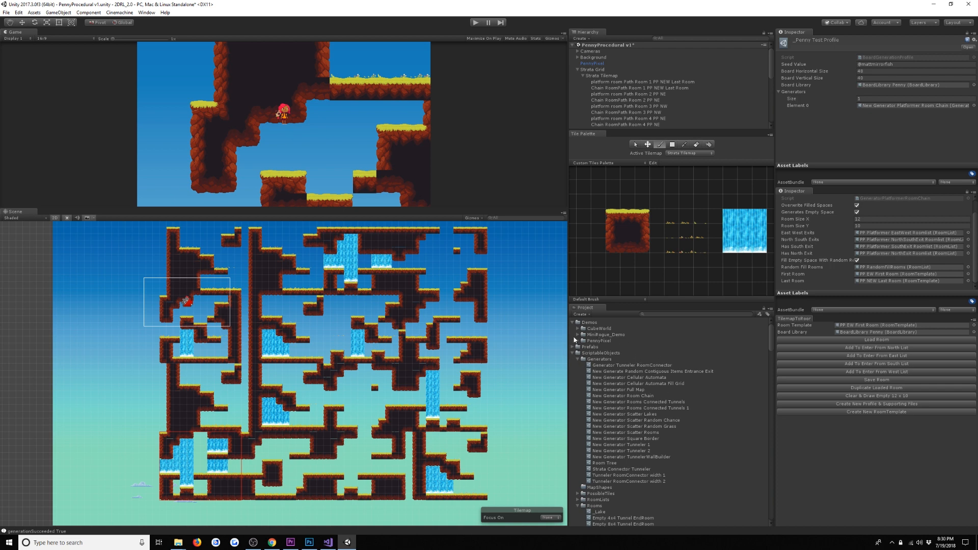
click(605, 334)
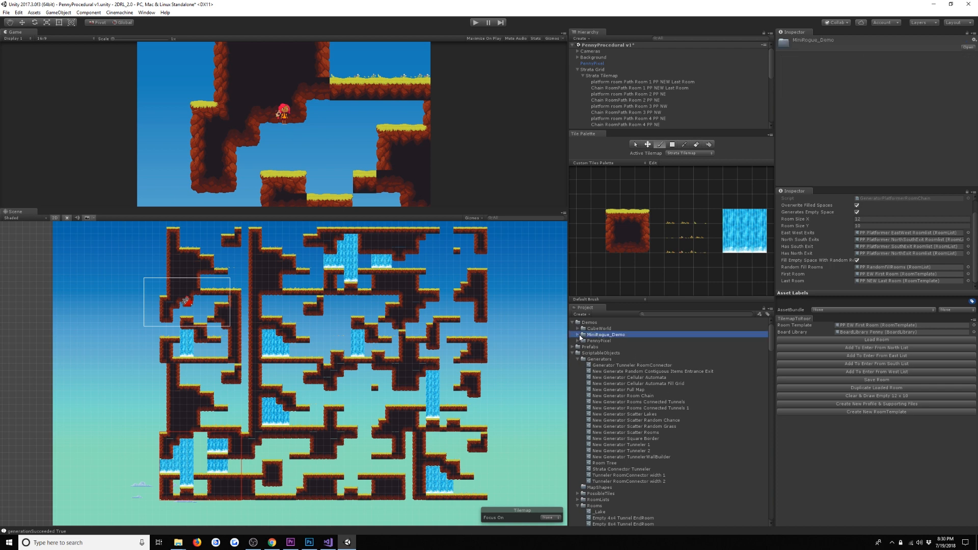
click(577, 334)
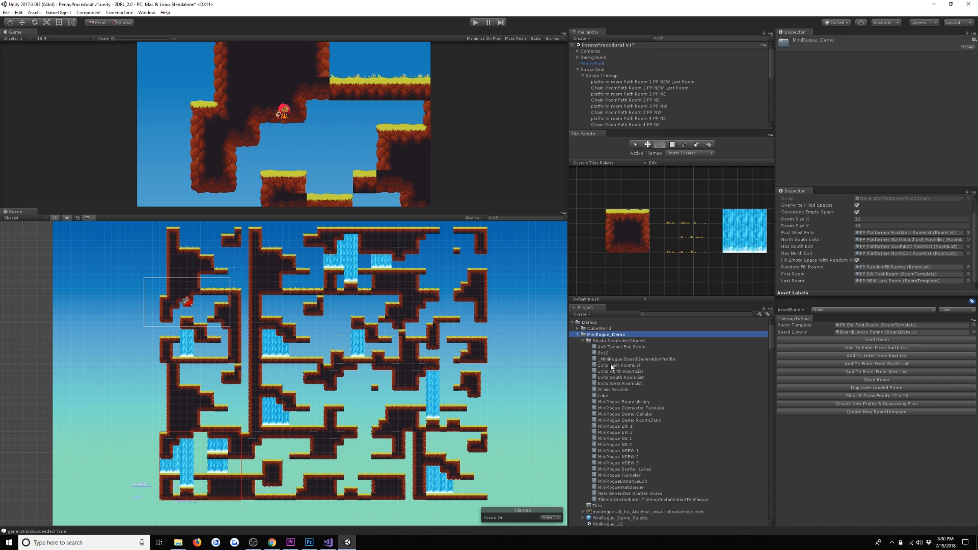
scroll(down, 3)
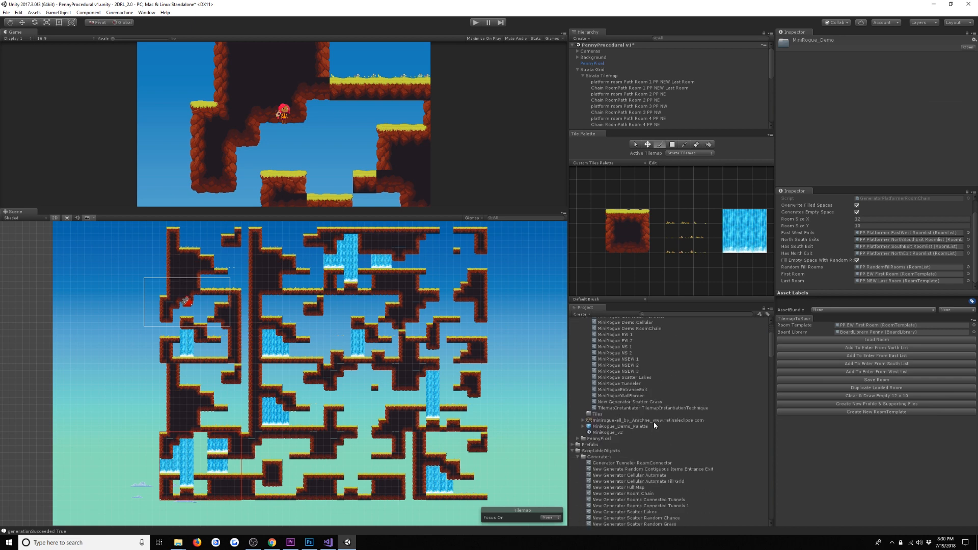
click(648, 420)
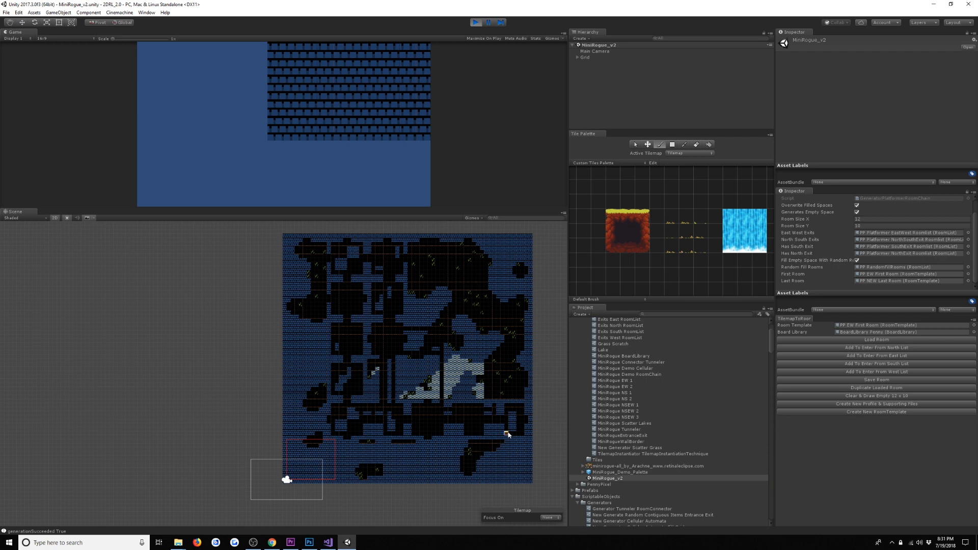
mouse_move(858, 476)
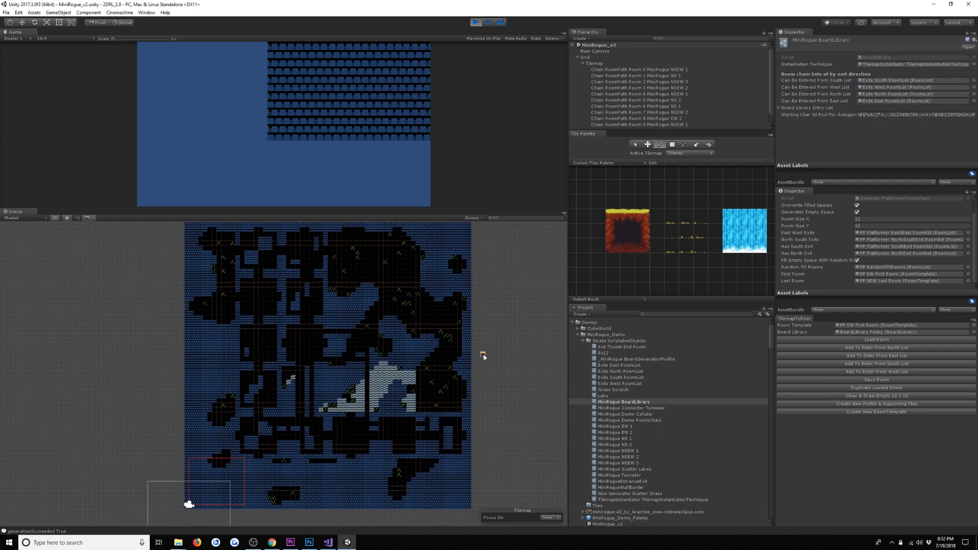
mouse_move(470, 375)
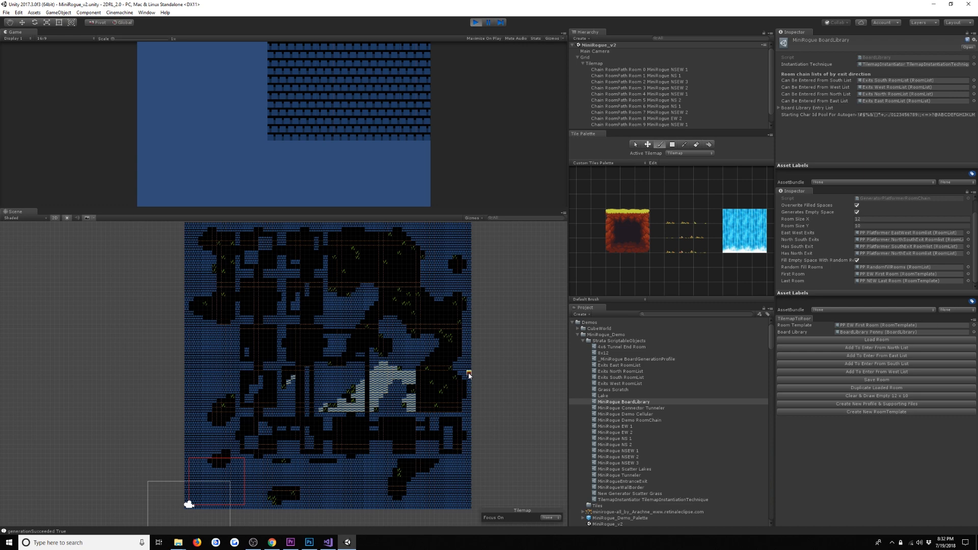
mouse_move(715, 318)
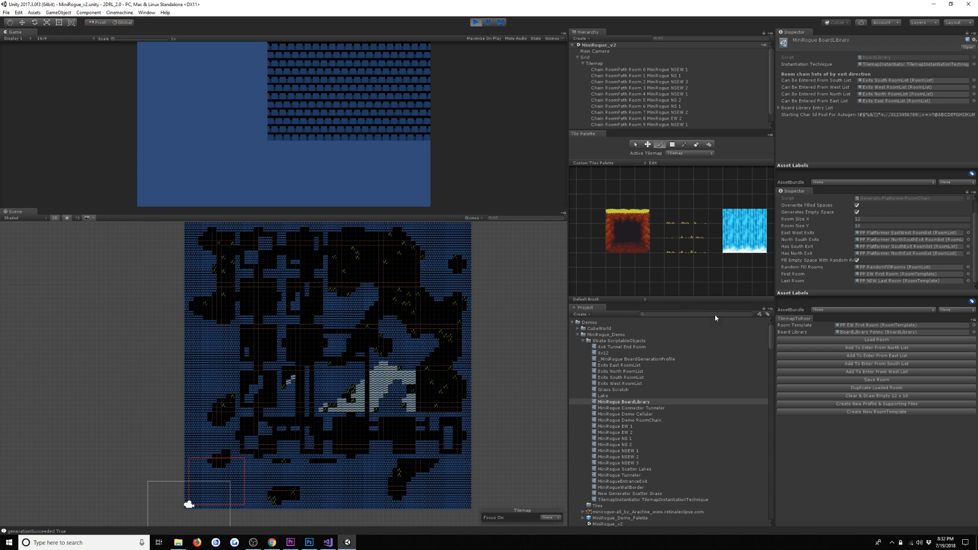
Select _MiniRogue BoardGenerationProfile to view its 60×60 board and seven generators.
click(637, 358)
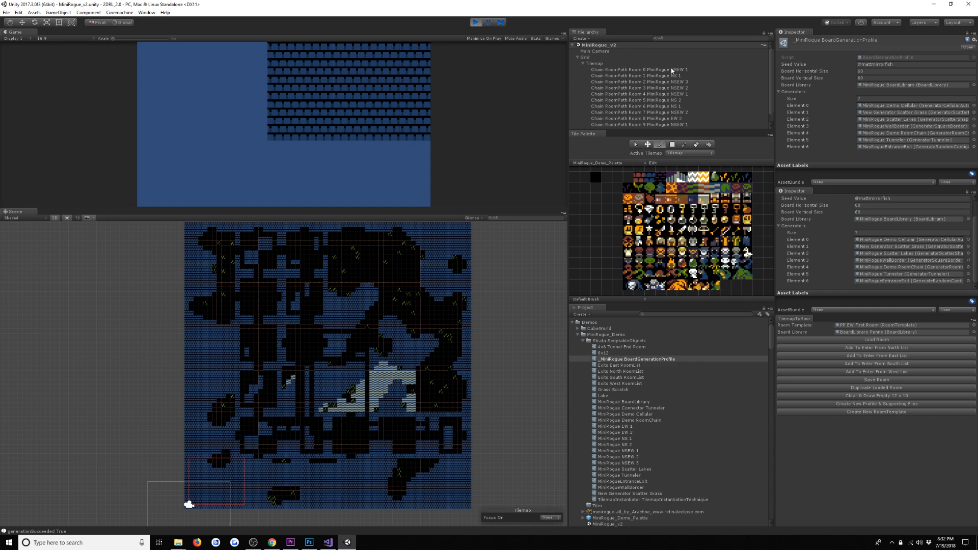
click(636, 69)
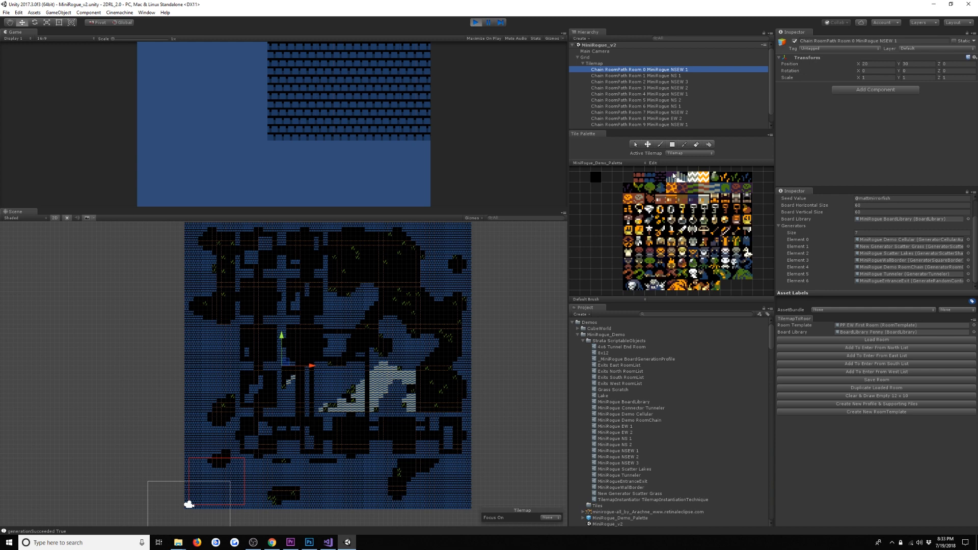
click(636, 81)
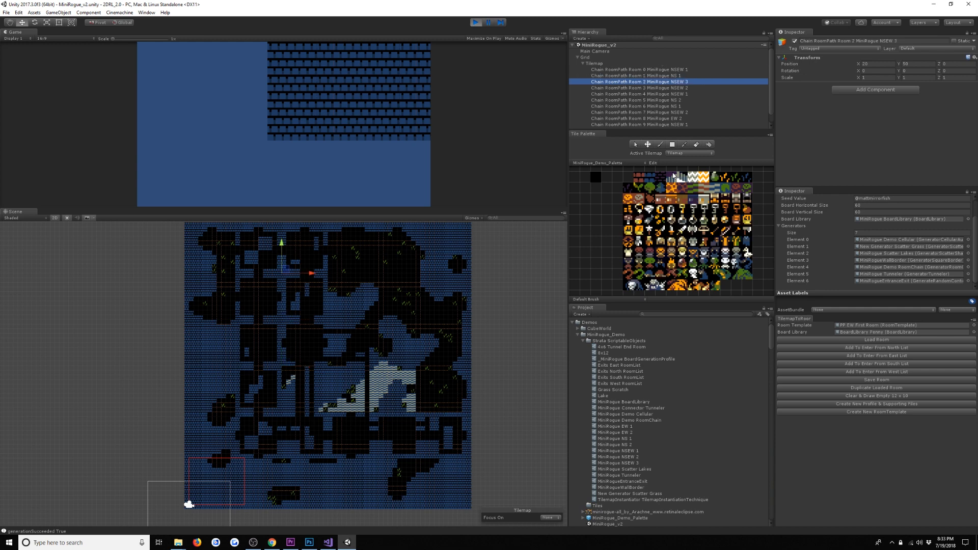
click(634, 113)
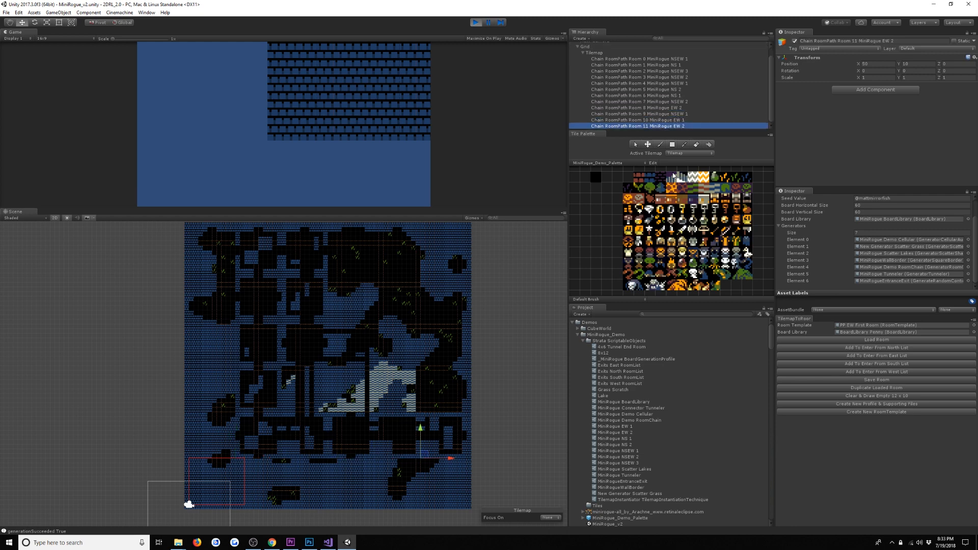
click(636, 89)
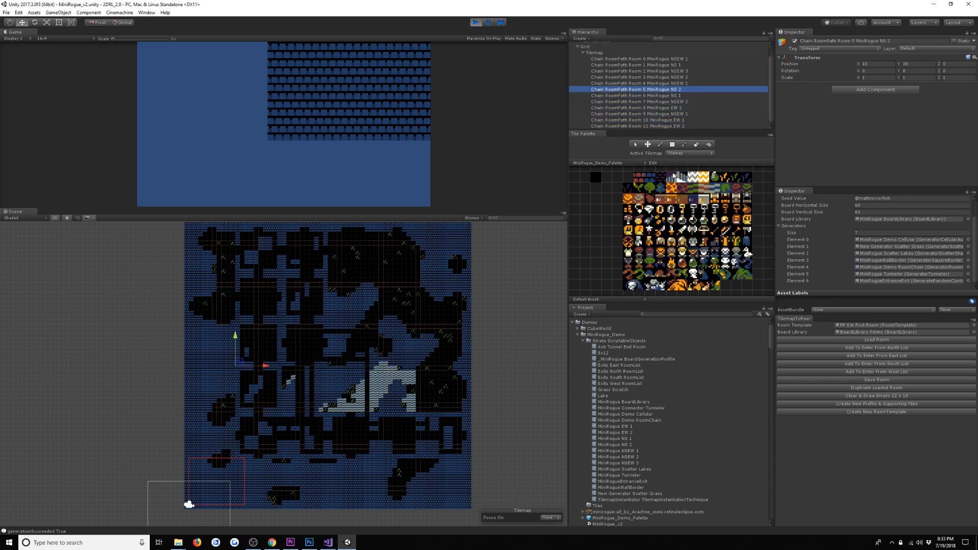
click(636, 125)
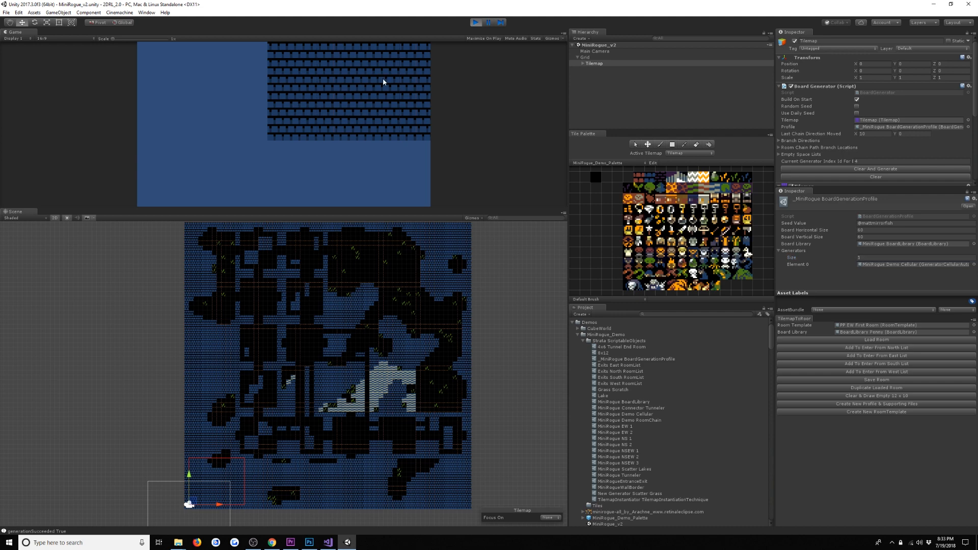
Regenerate the board with only the cellular cave generator.
click(875, 169)
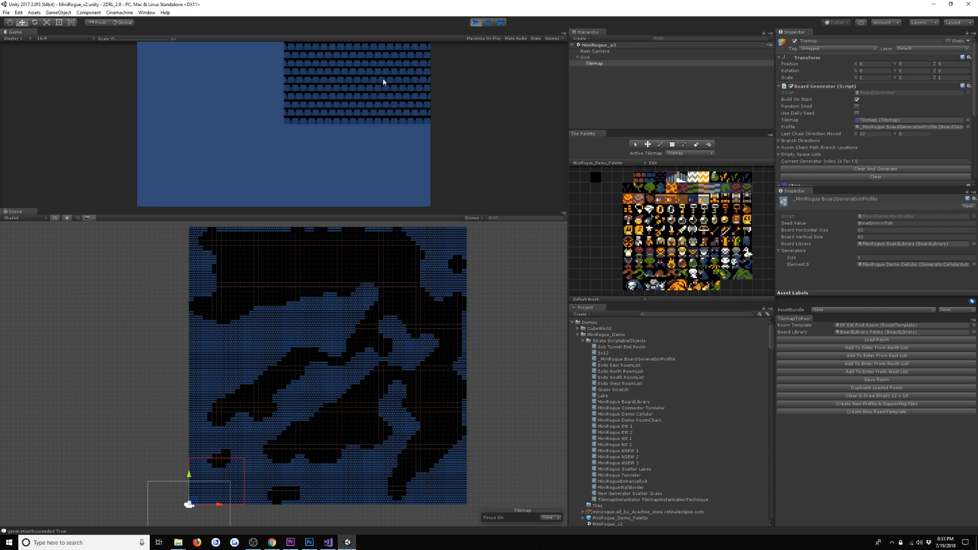
mouse_move(533, 183)
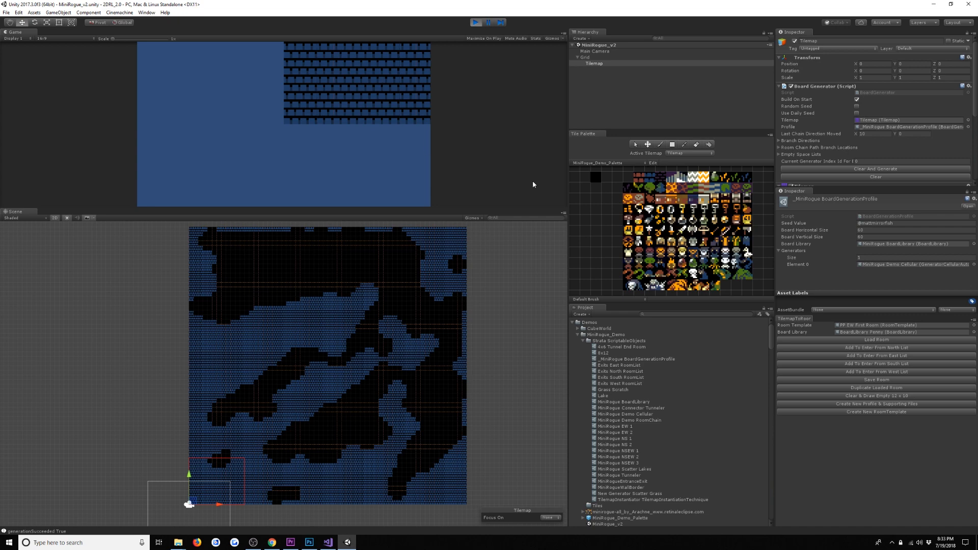
mouse_move(866, 276)
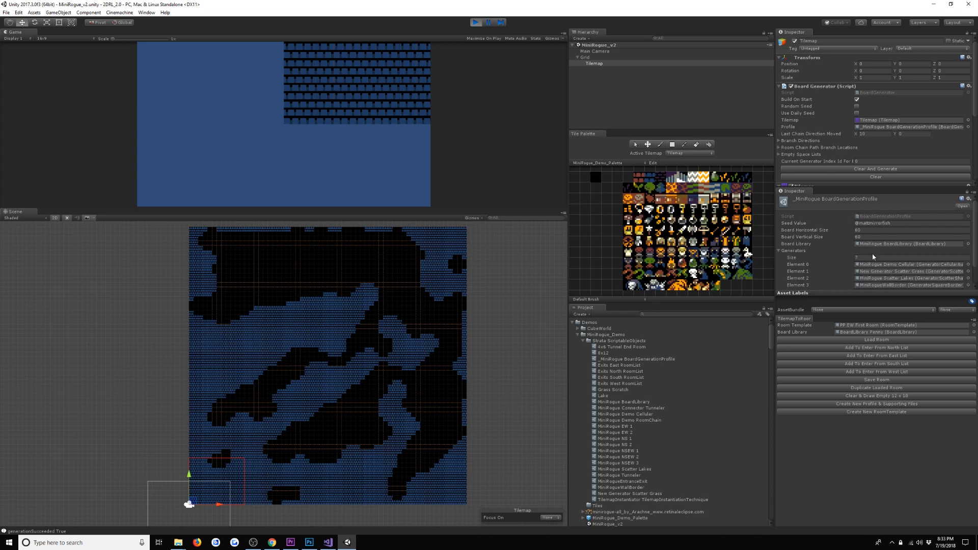
Set the profile's Generators list size to 4.
click(905, 256)
text(2)
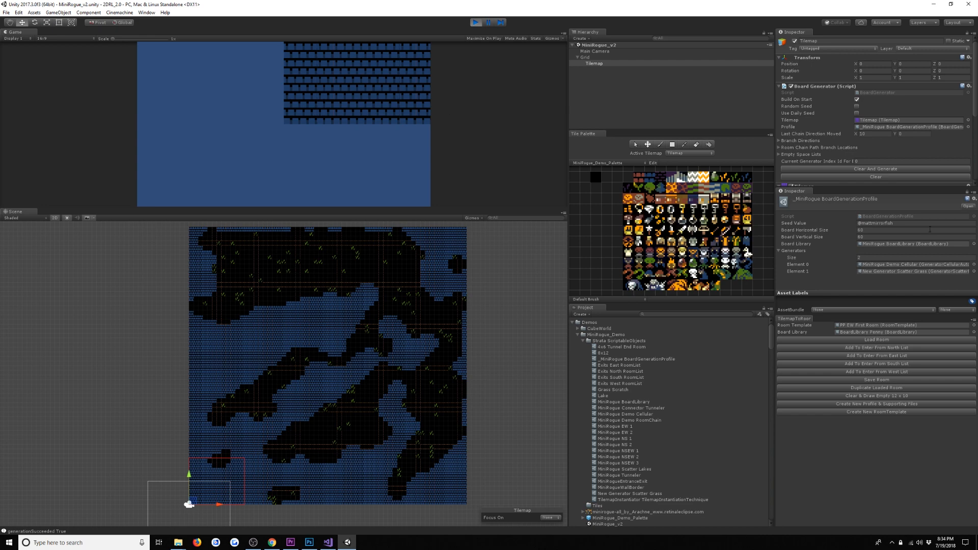
text(4)
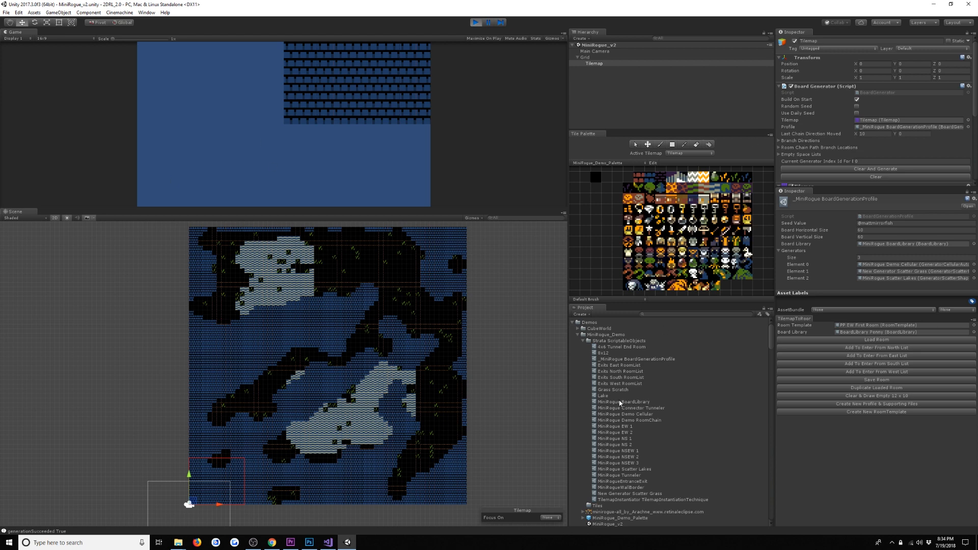
click(898, 325)
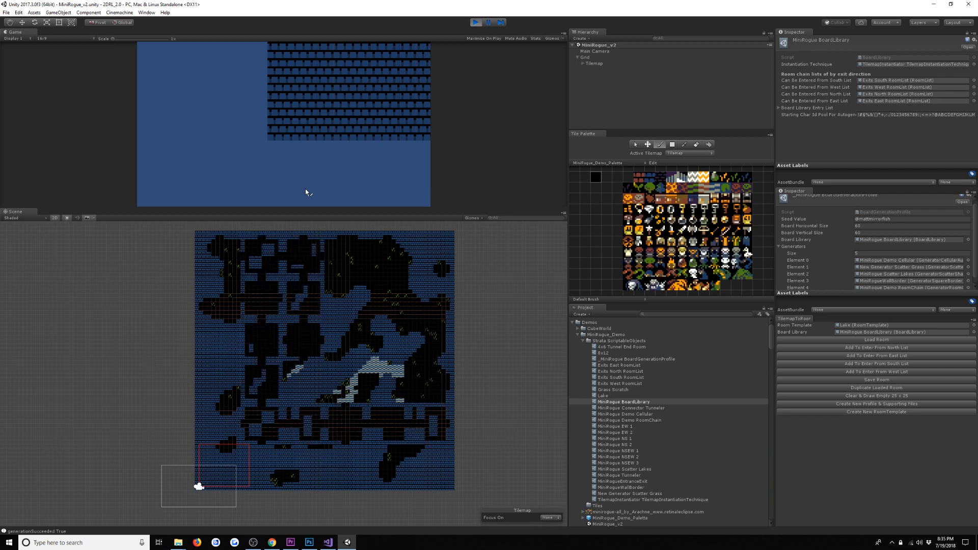
mouse_move(289, 333)
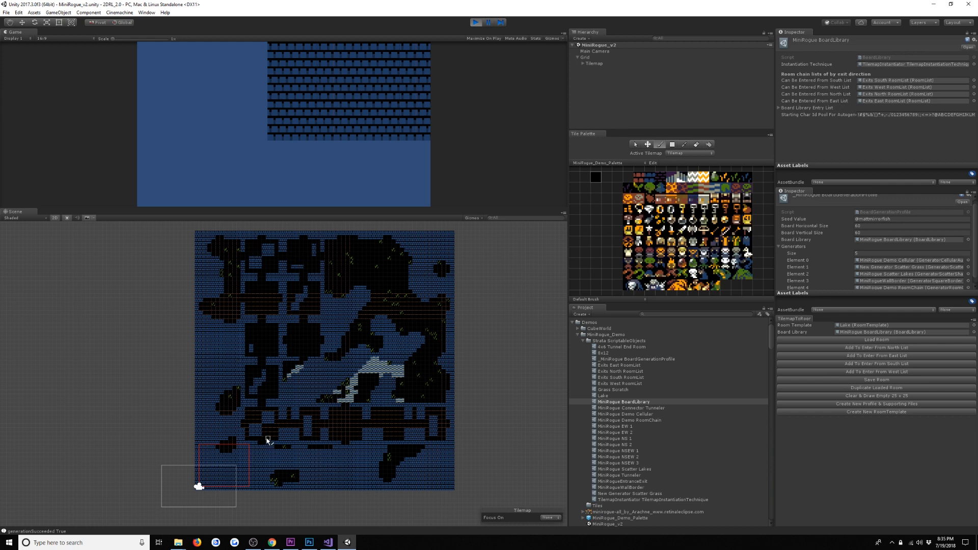
Add a sixth generator pass and review the Tunneler and Cellular generator settings.
click(910, 252)
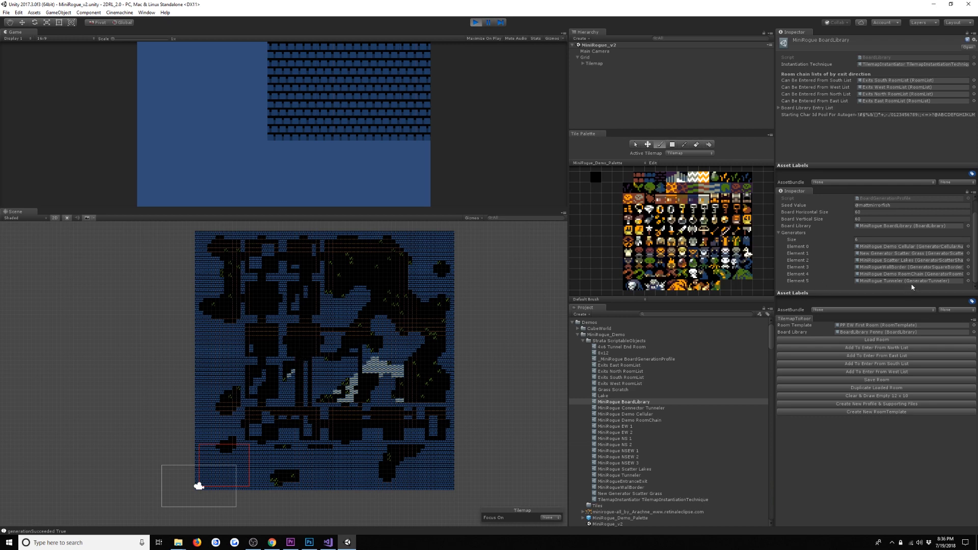
click(617, 475)
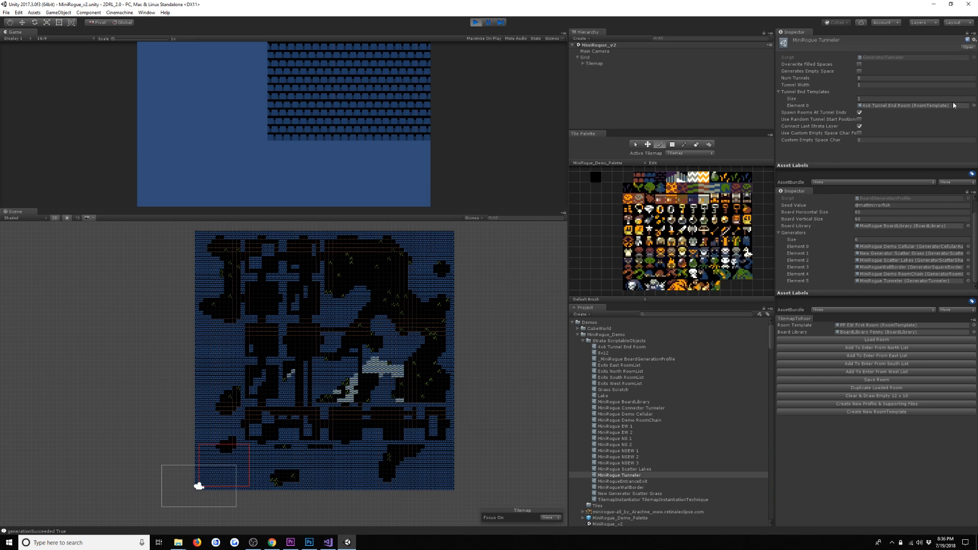
click(859, 72)
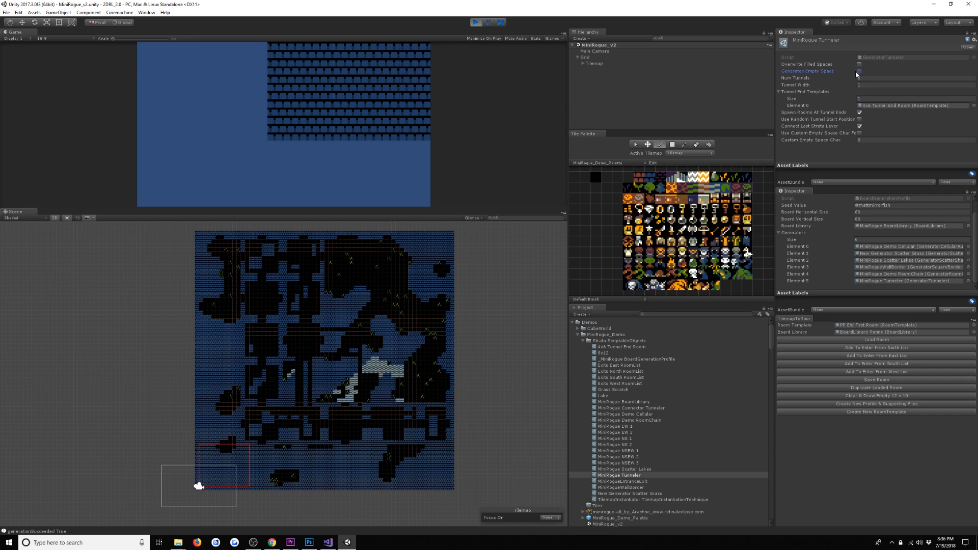
click(619, 413)
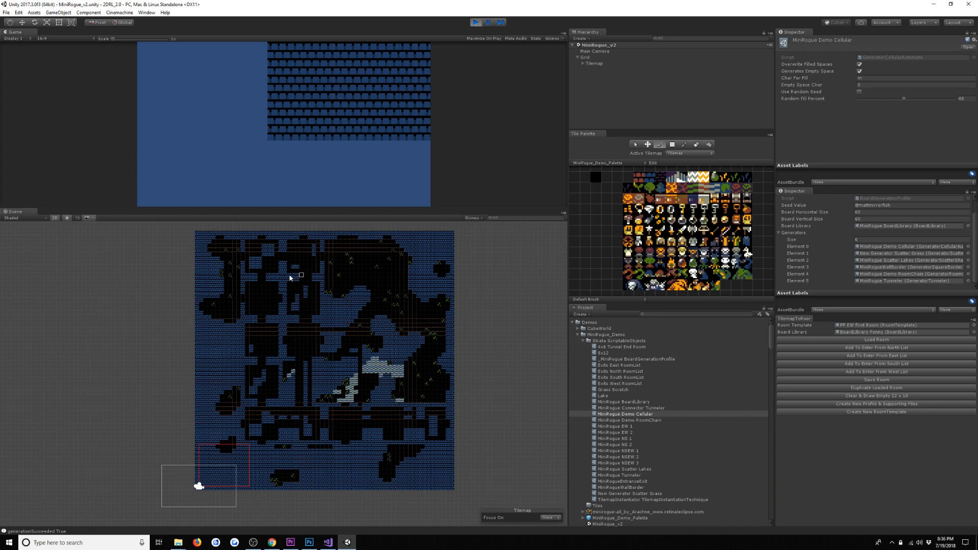
mouse_move(369, 284)
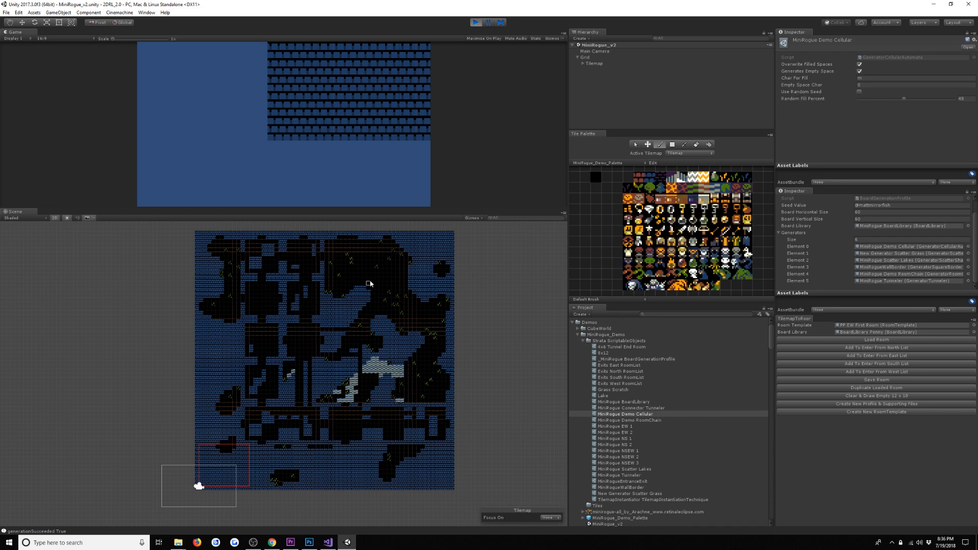
mouse_move(435, 394)
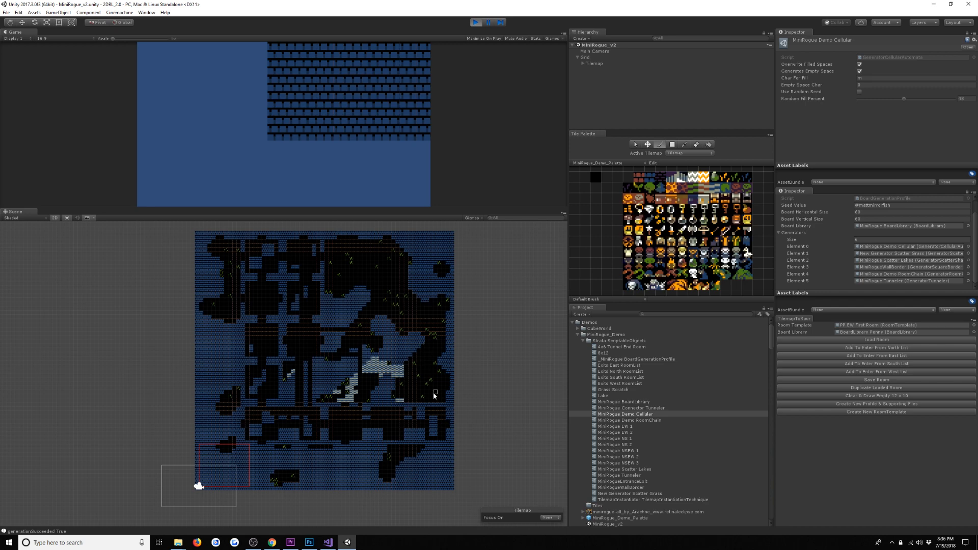
mouse_move(300, 339)
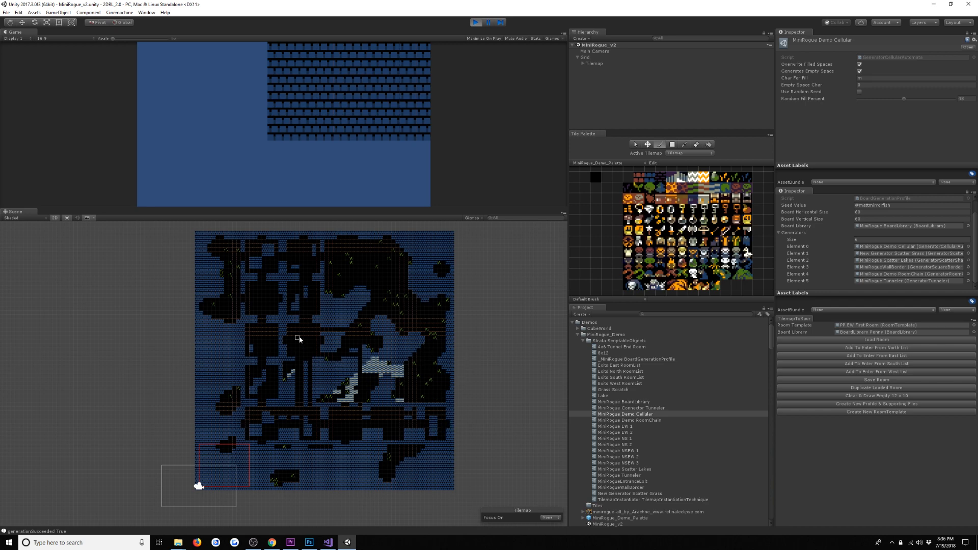
mouse_move(360, 416)
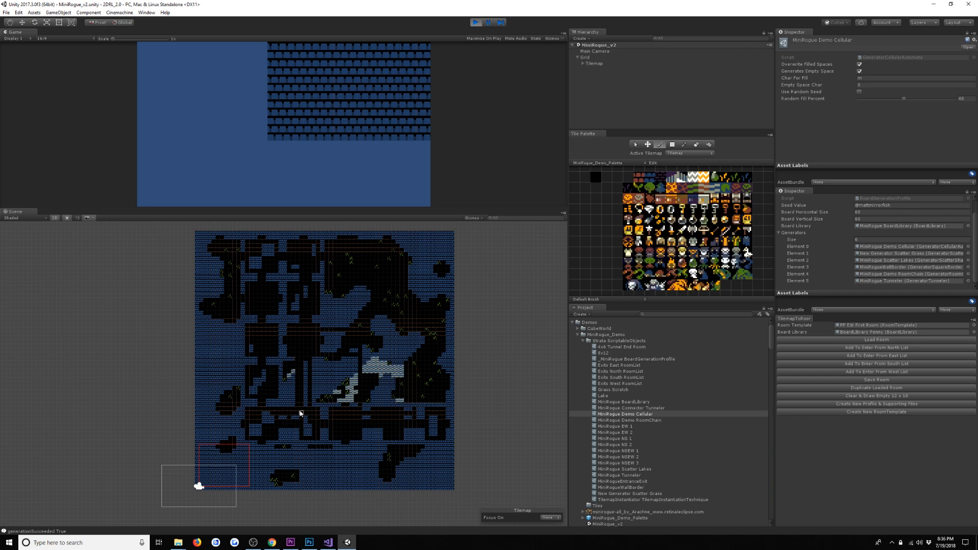
mouse_move(282, 433)
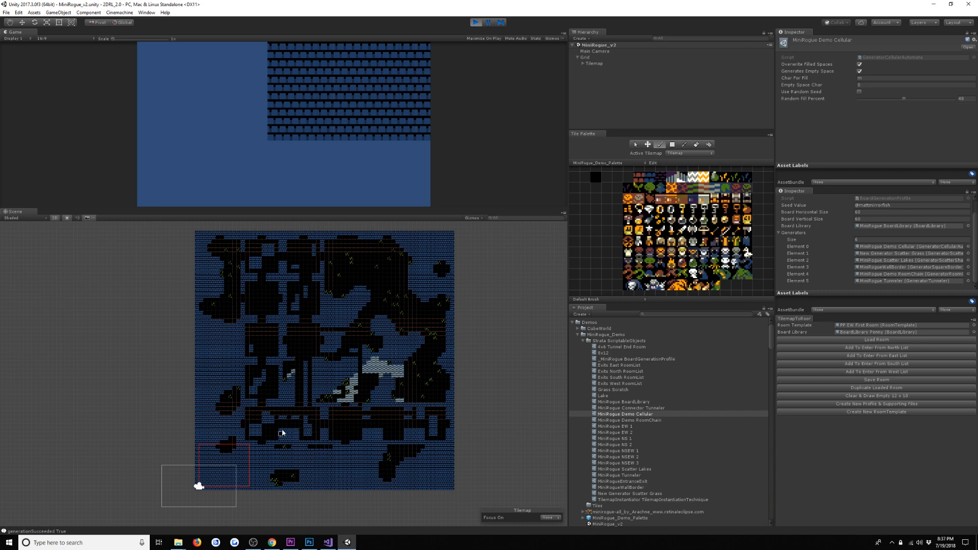
mouse_move(295, 294)
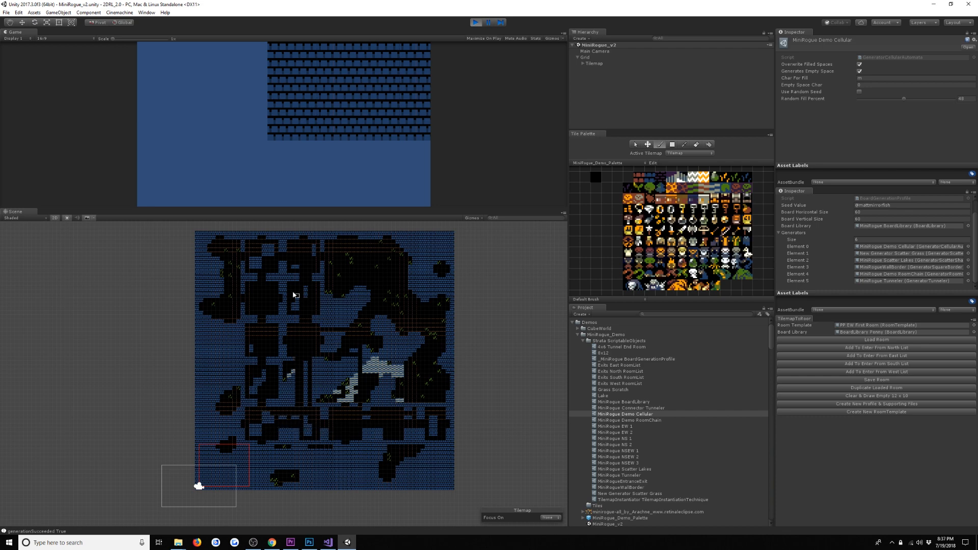
mouse_move(537, 239)
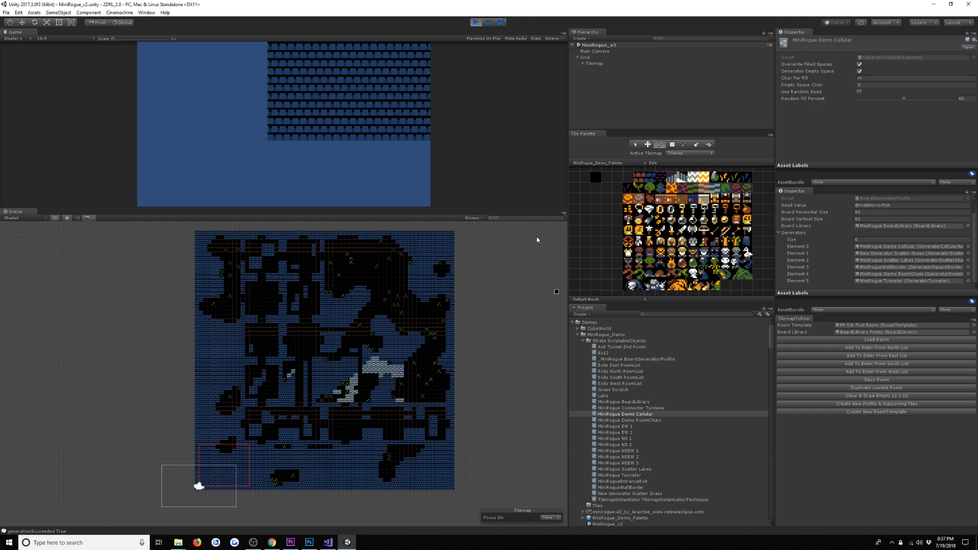
mouse_move(382, 499)
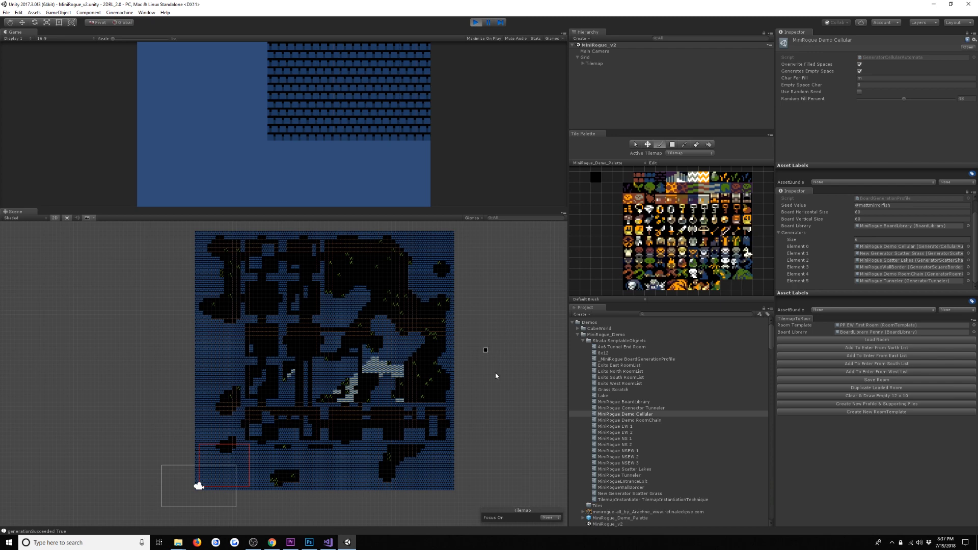
mouse_move(354, 268)
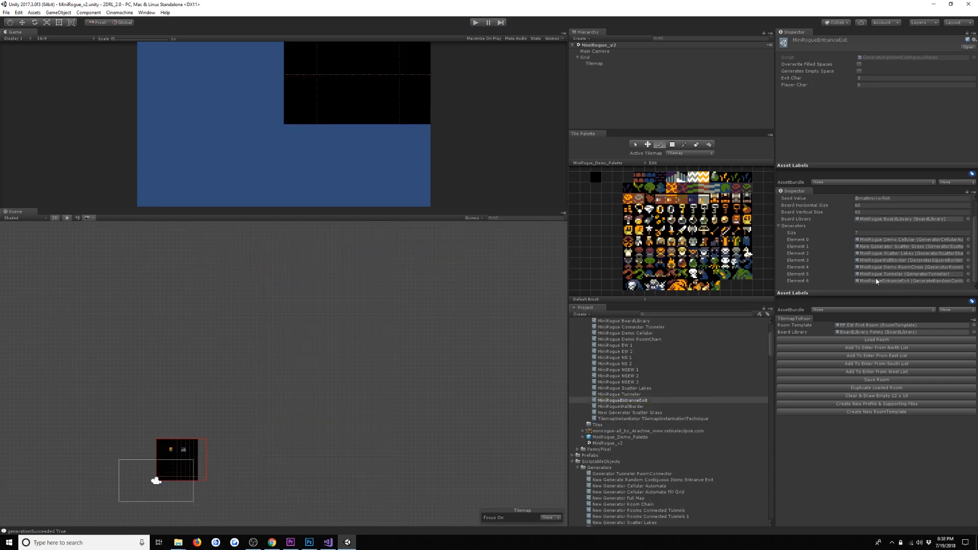
Locate the MiniRogueEntranceExit asset and assign it as the seventh generator.
click(907, 280)
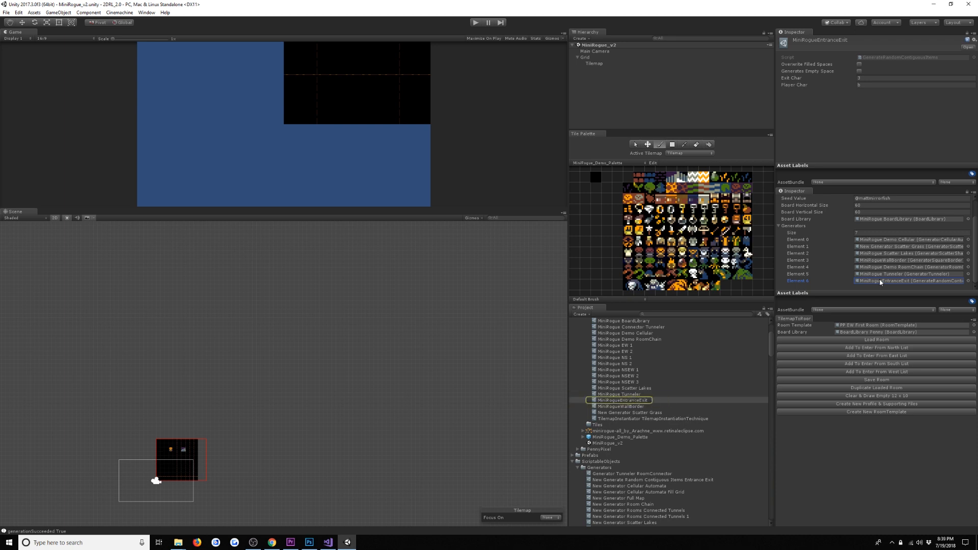
mouse_move(832, 94)
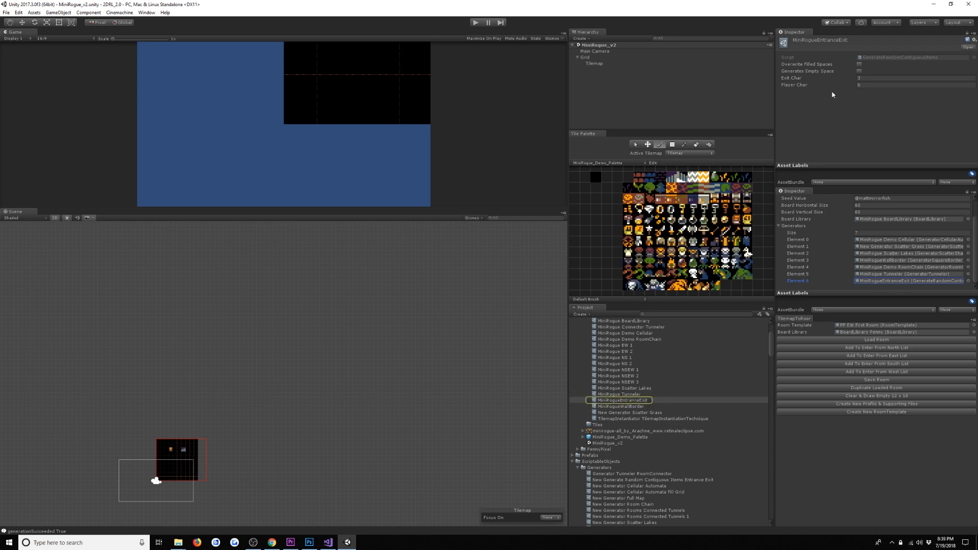
click(913, 84)
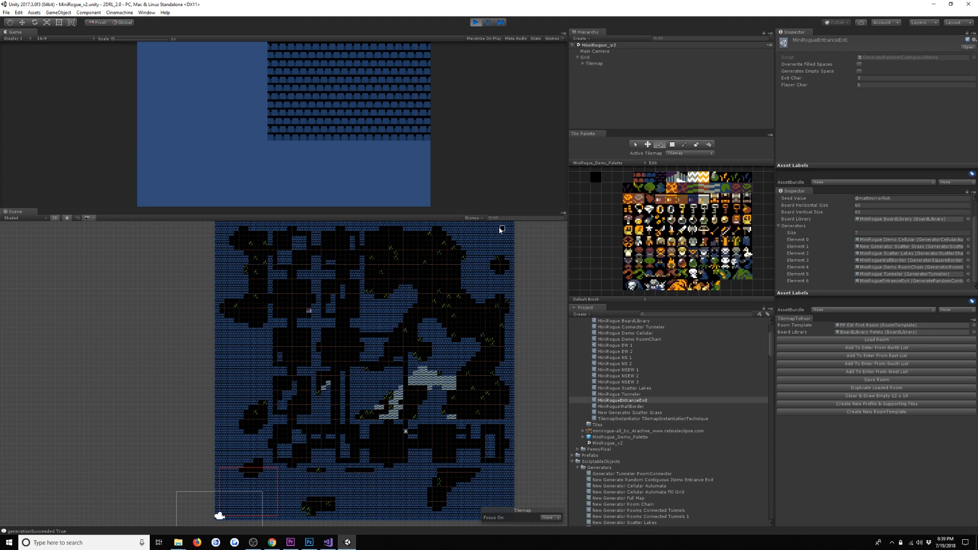
mouse_move(506, 254)
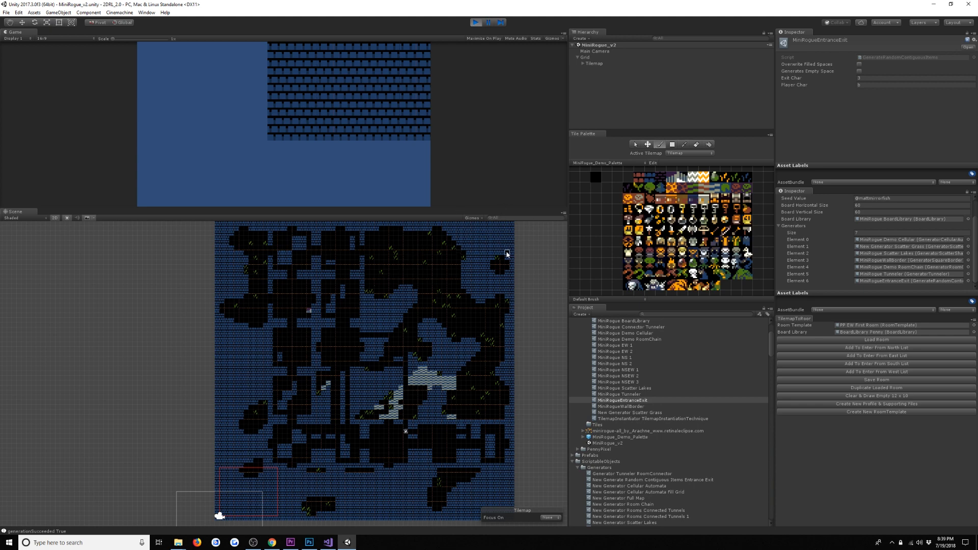